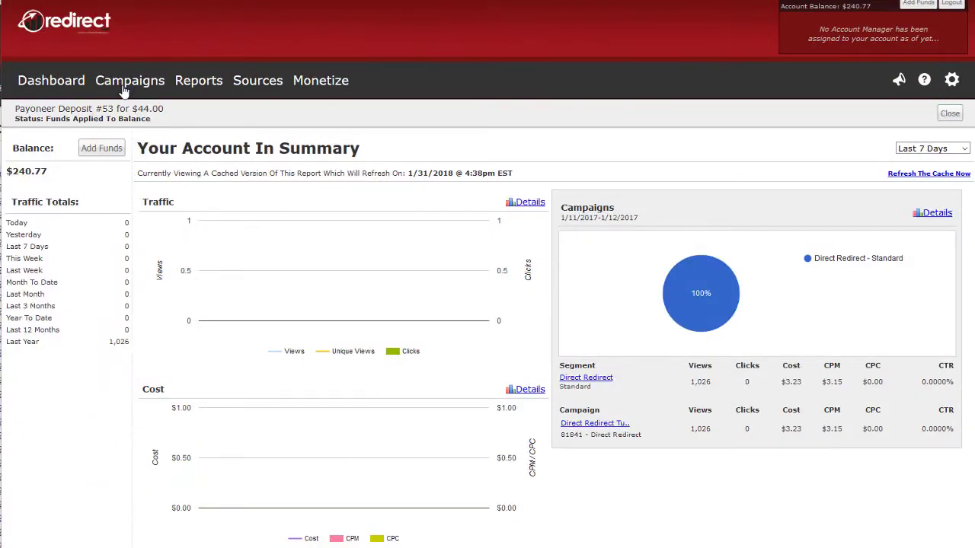
Create a campaign named test with 25.00 max bid and virus-check its URL
click(129, 80)
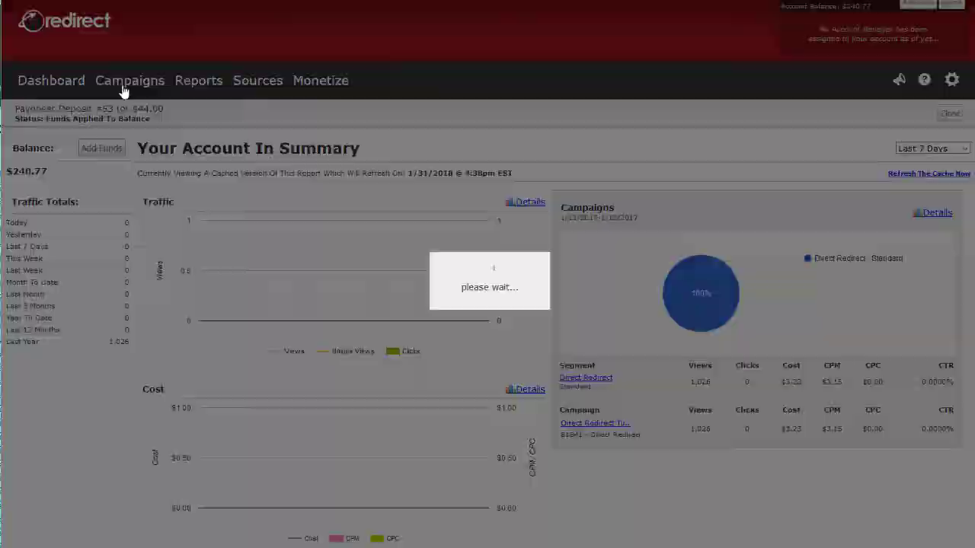
click(129, 80)
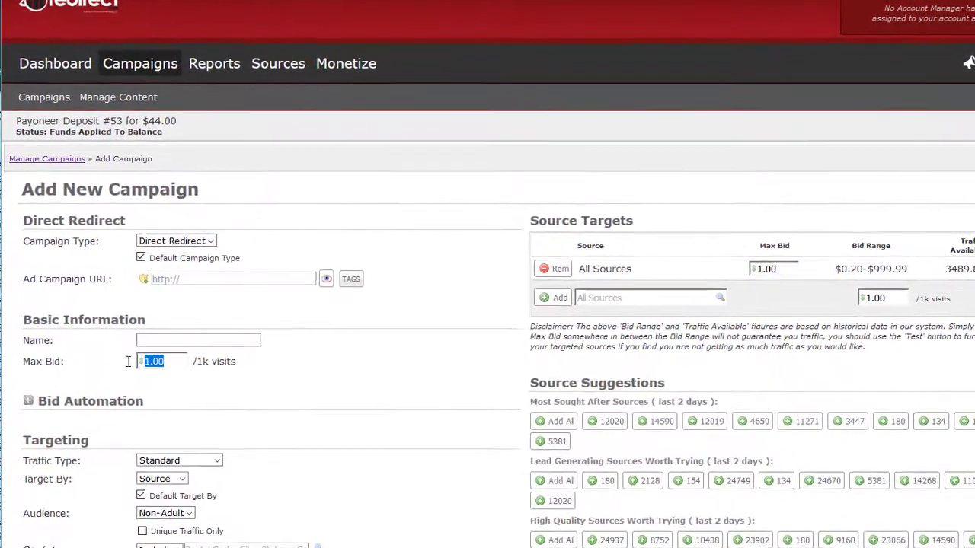
text(25.00)
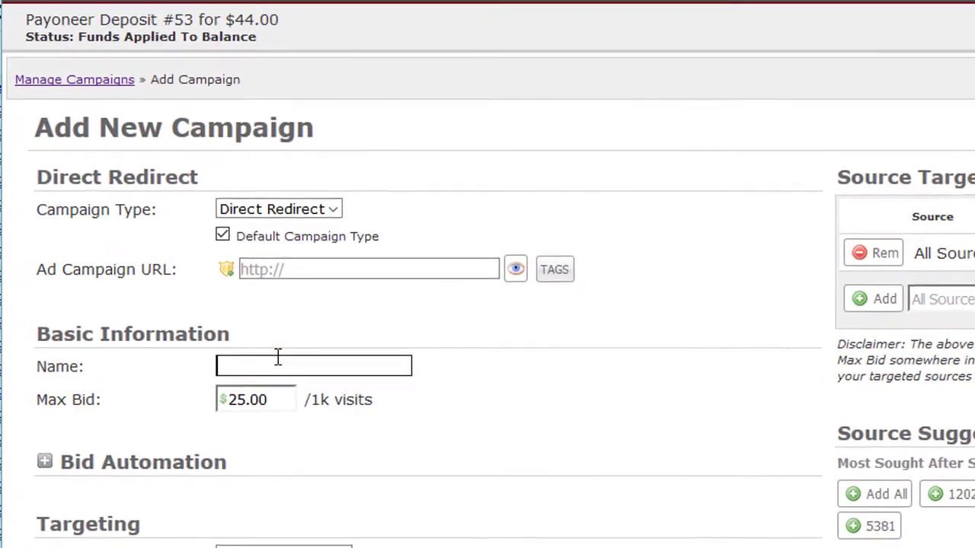
text(test)
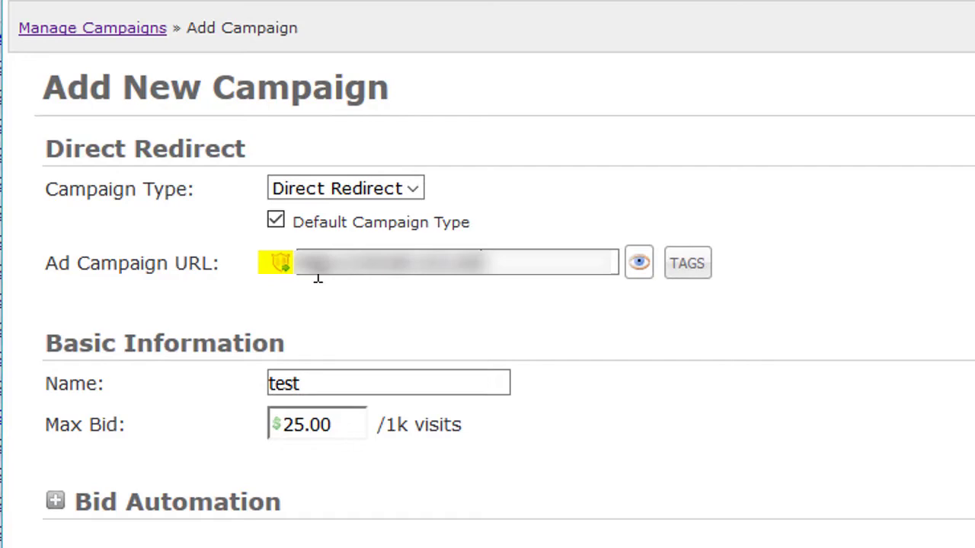
click(277, 262)
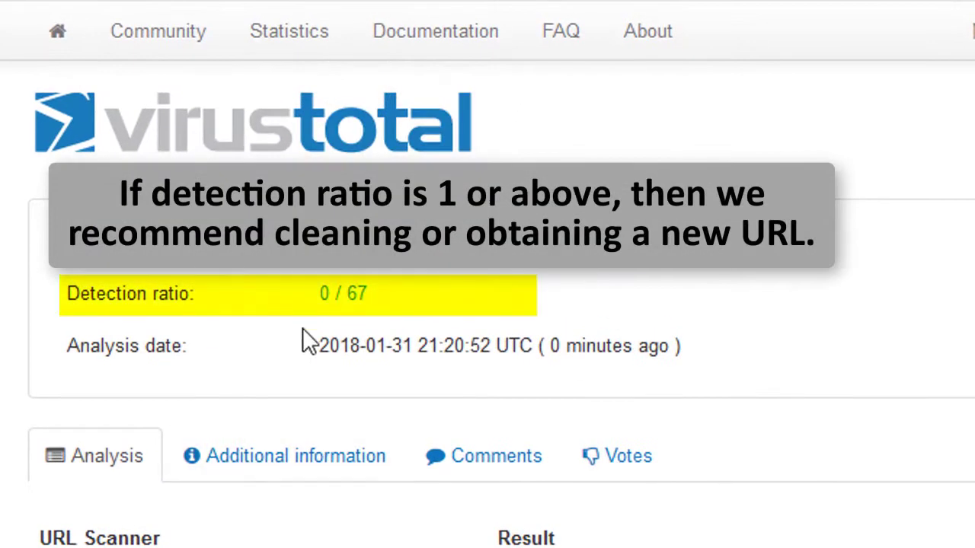
mouse_move(392, 305)
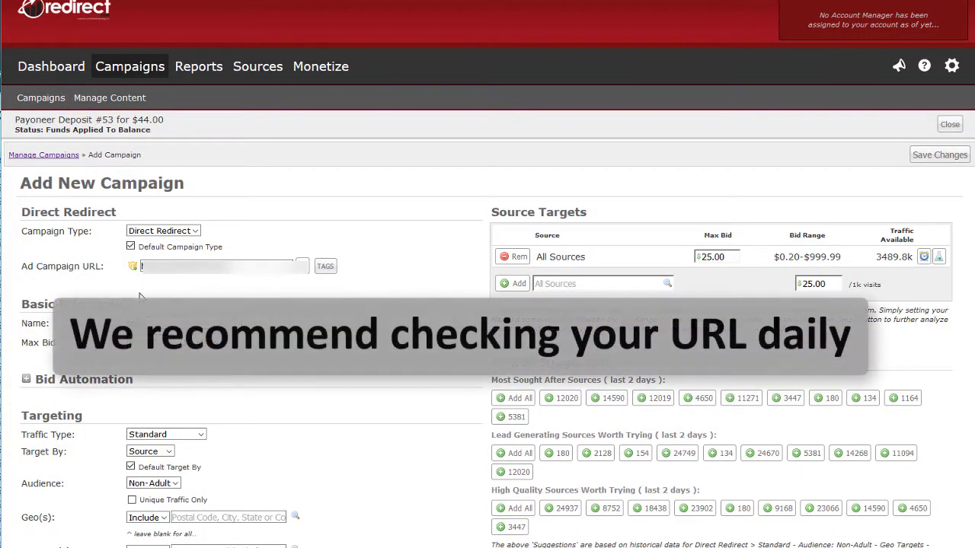
mouse_move(133, 266)
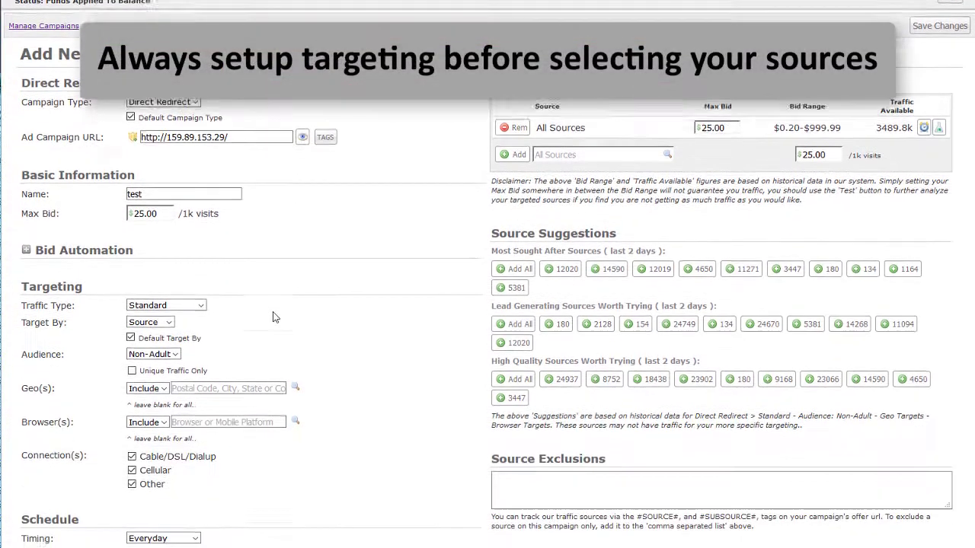
scroll(down, 3)
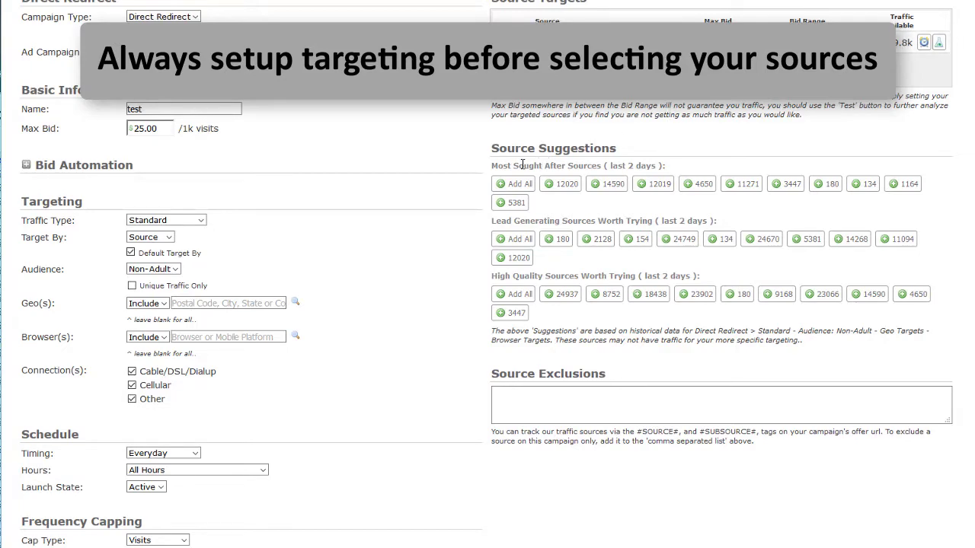
Add all Most Sought After Sources as targets and review their 25.00 bids and traffic
click(513, 183)
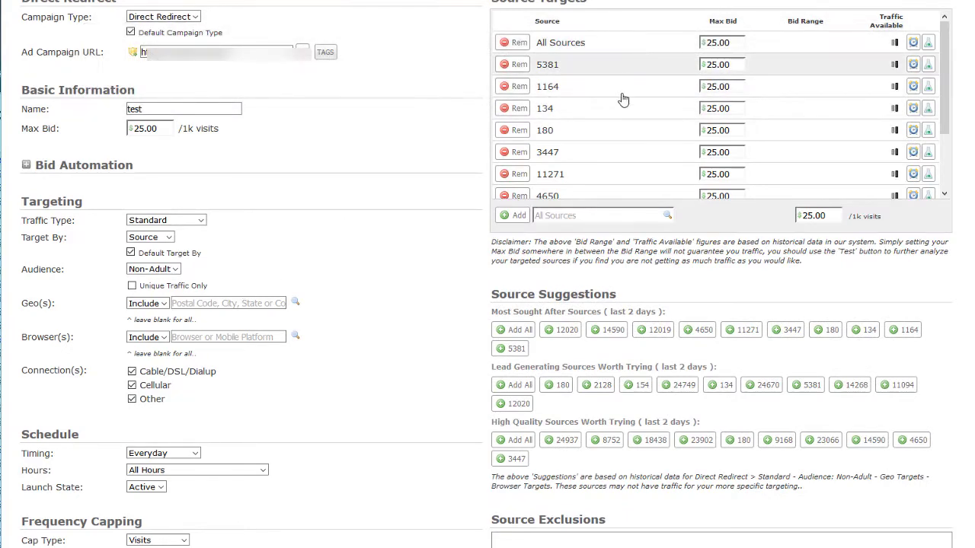
click(657, 330)
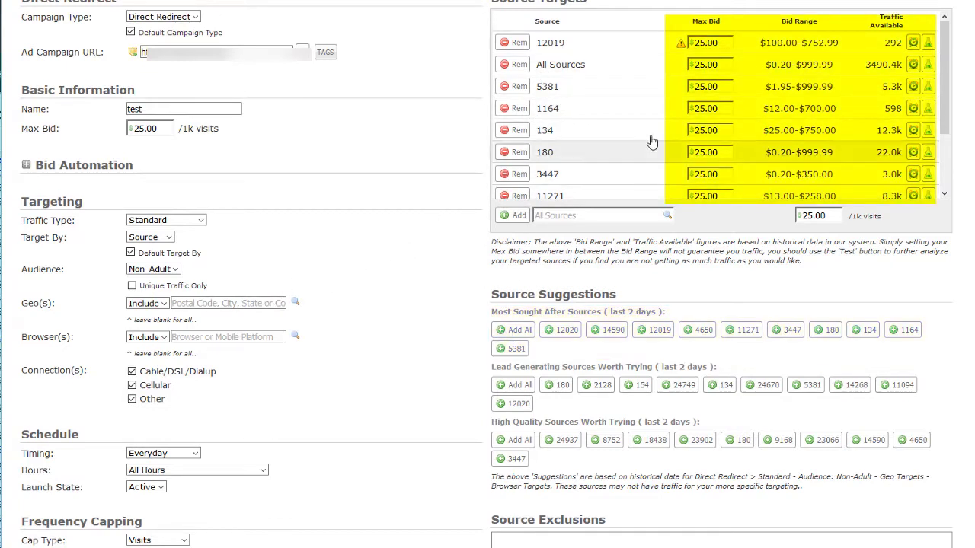
scroll(down, 3)
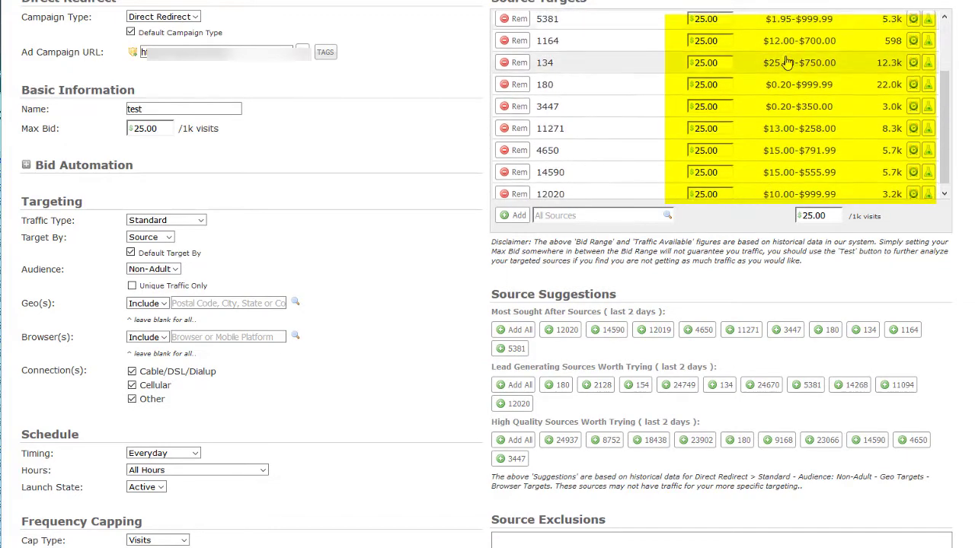
scroll(up, 3)
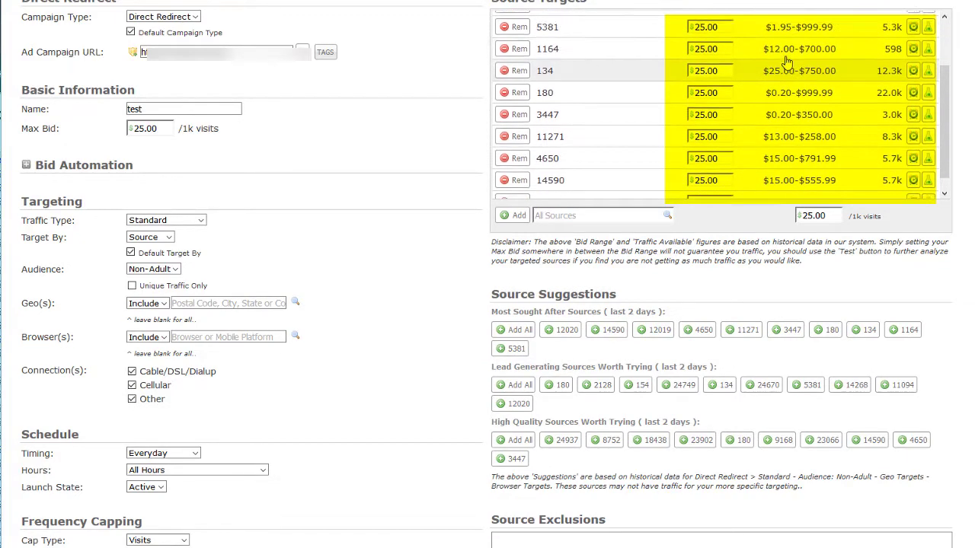
scroll(up, 3)
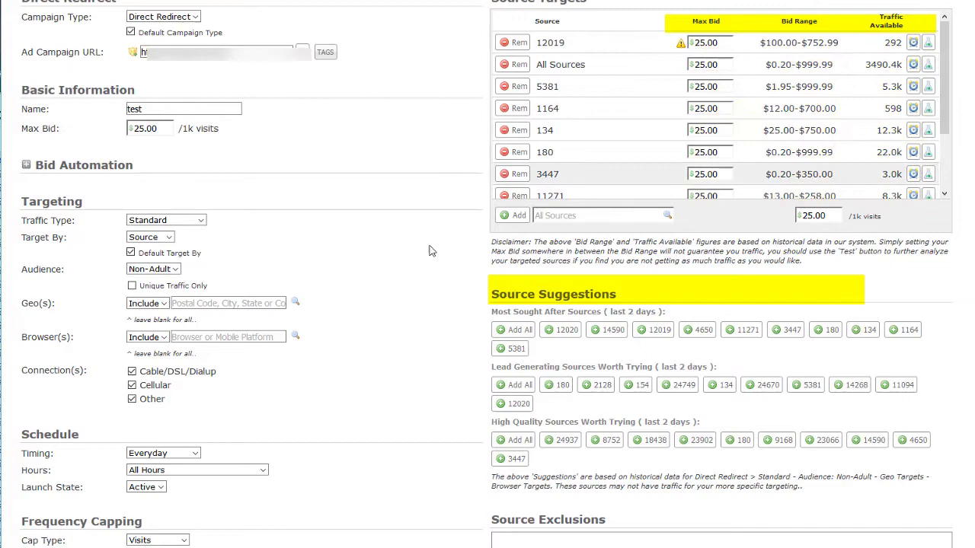
Add US and Canada to the campaign's Geo(s) targeting
click(228, 303)
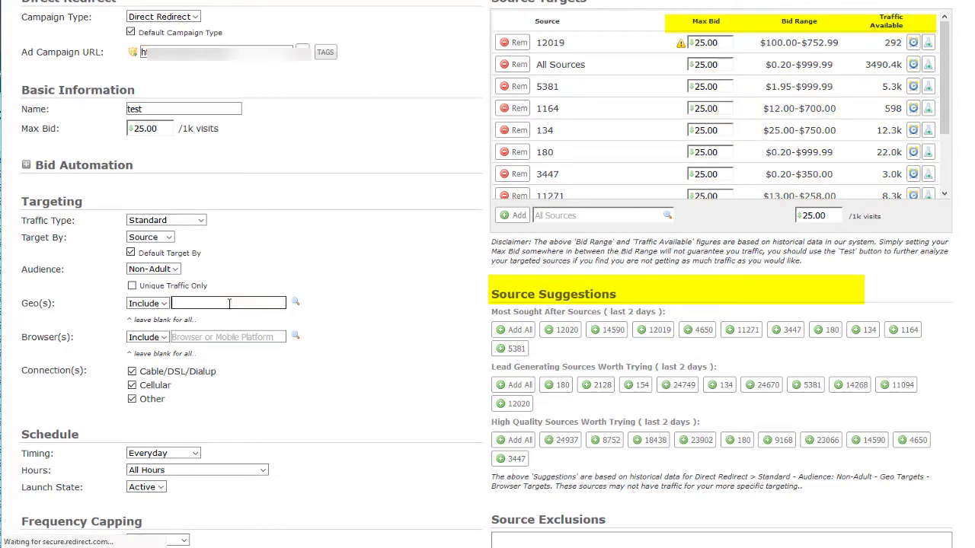
text(US)
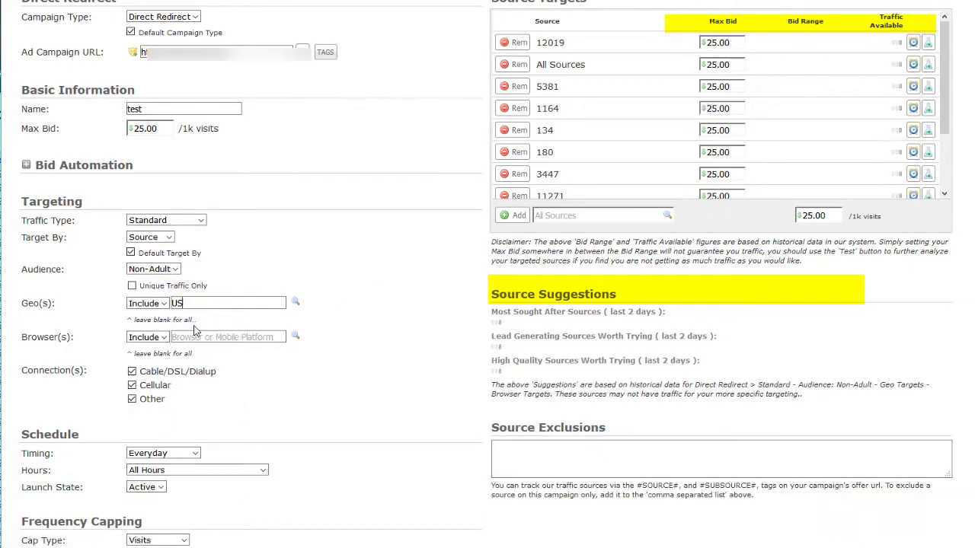
text(,)
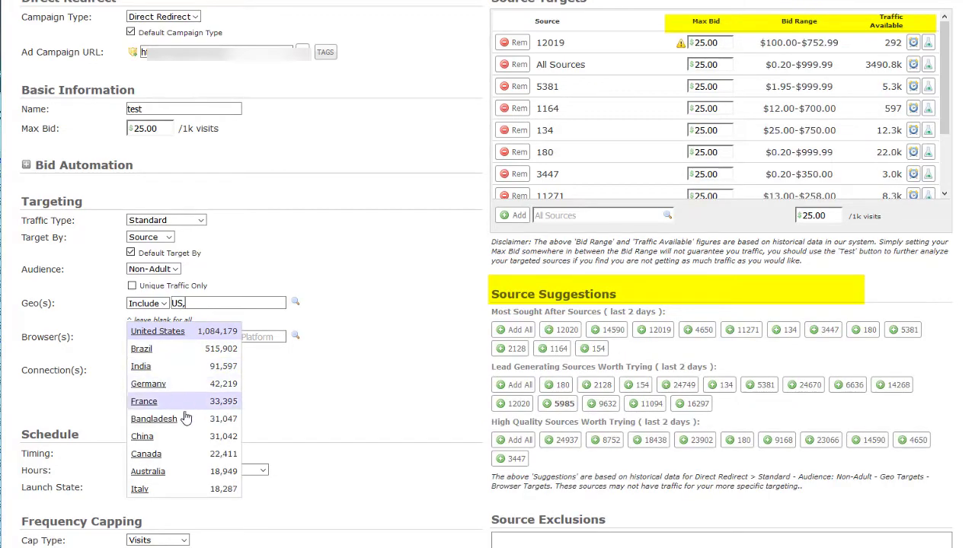
mouse_move(192, 358)
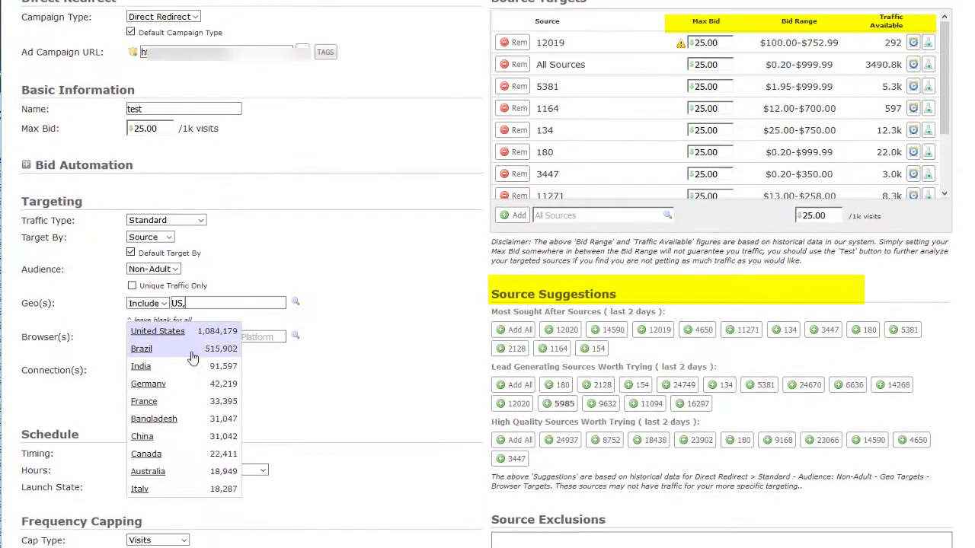
text(ca)
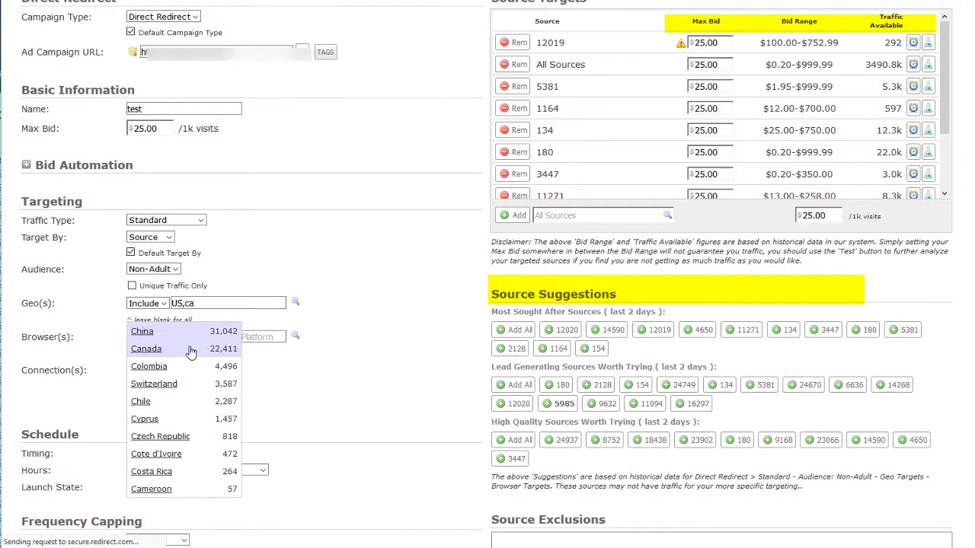
click(146, 348)
text(chrome windows,ie)
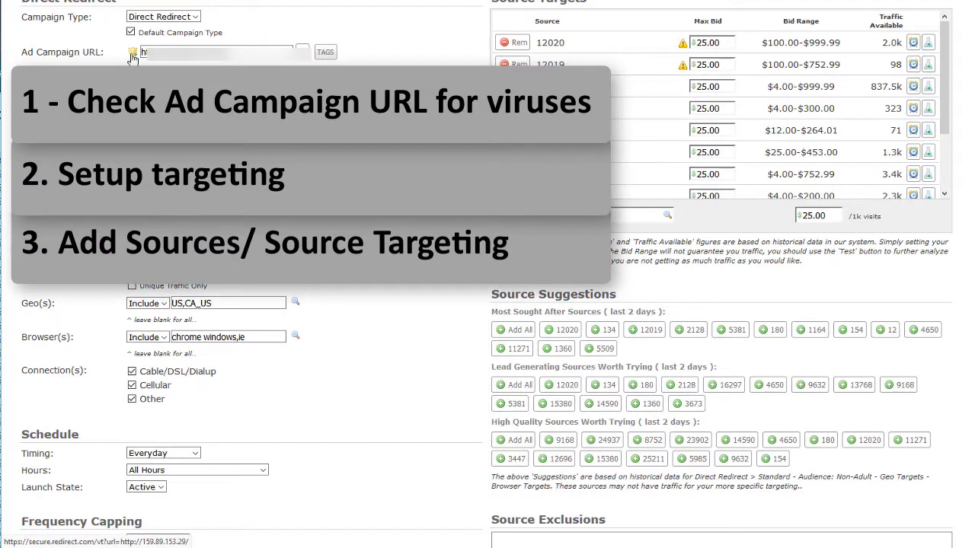
mouse_move(257, 329)
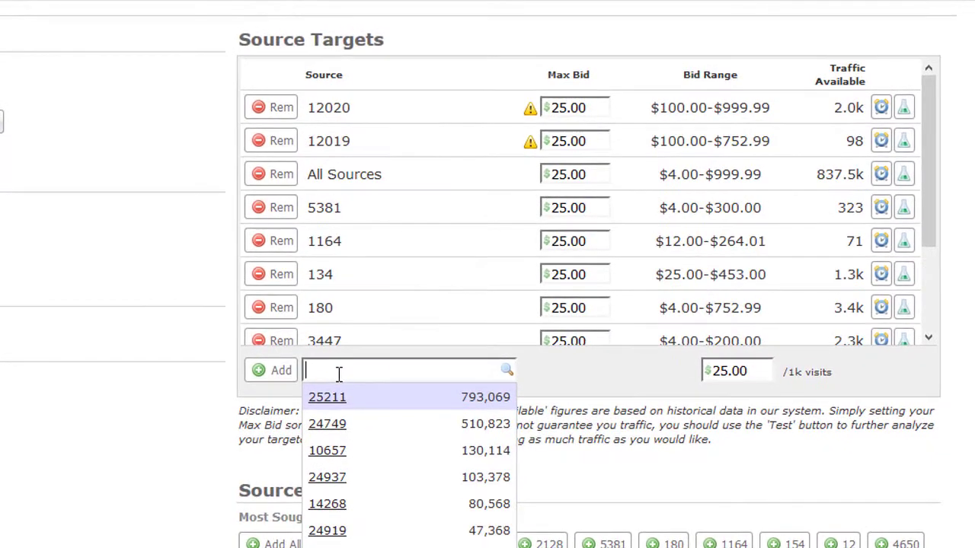
mouse_move(328, 424)
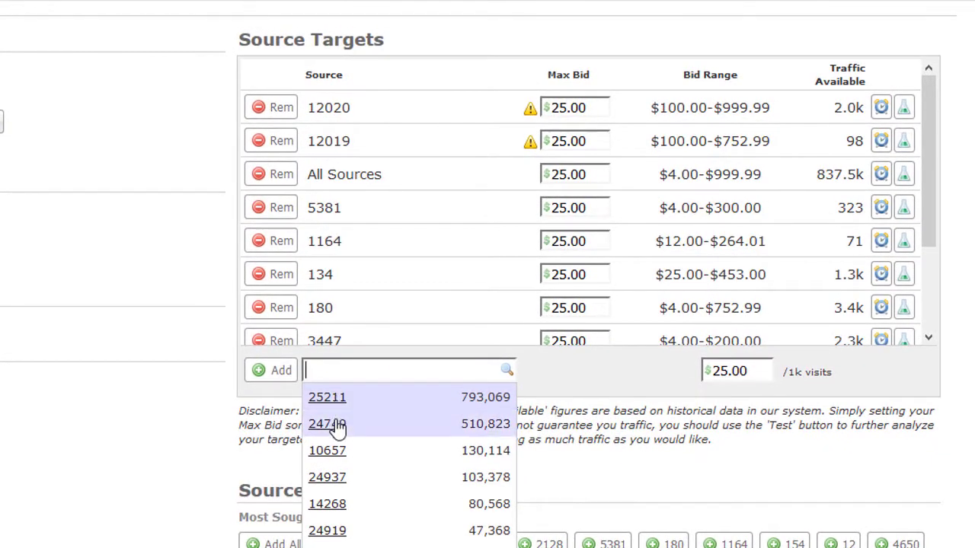
mouse_move(327, 396)
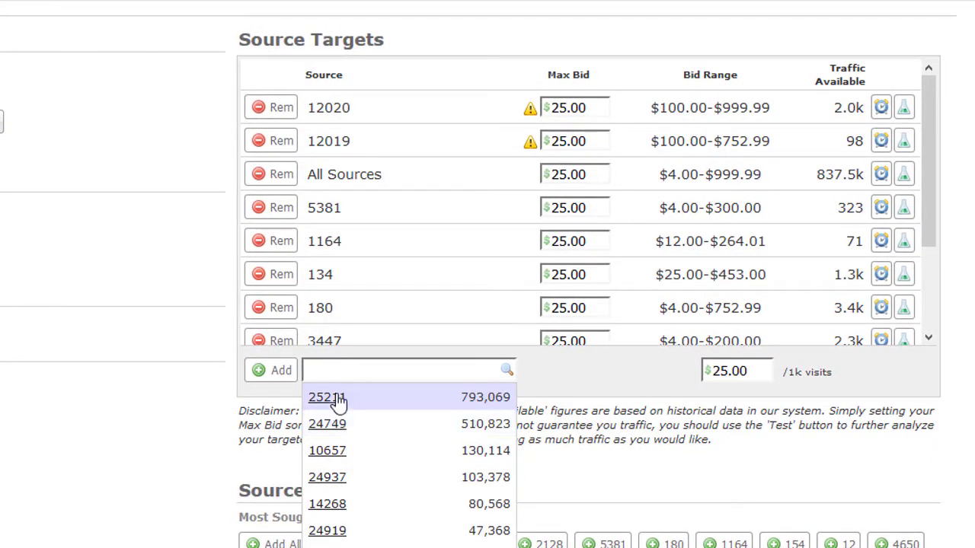
Add sources 25211, 24937 and one more as comma-separated source targets
click(326, 396)
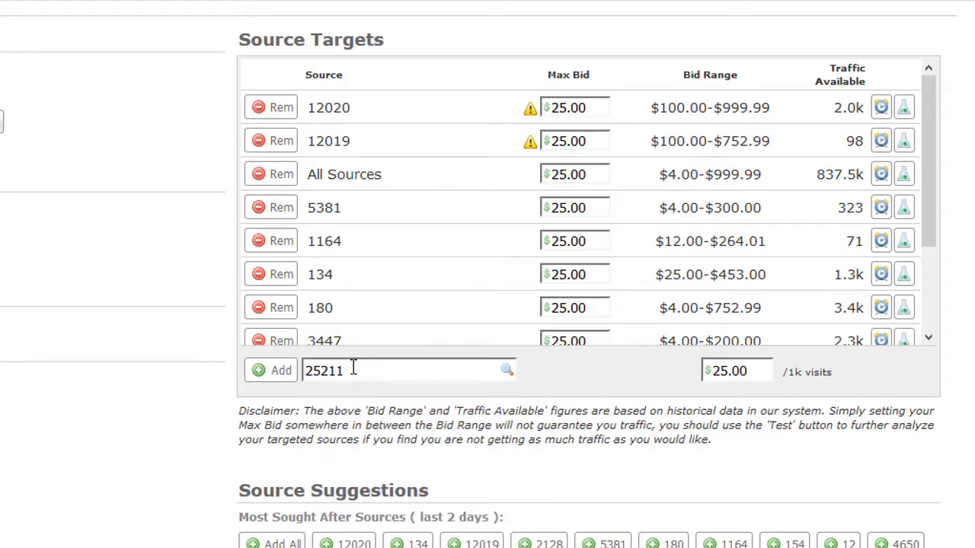
text(,)
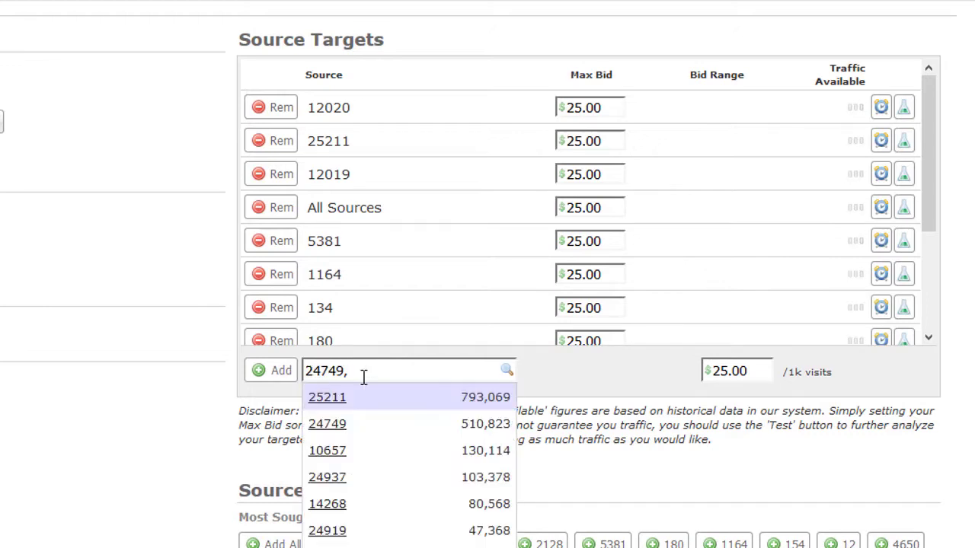
click(327, 477)
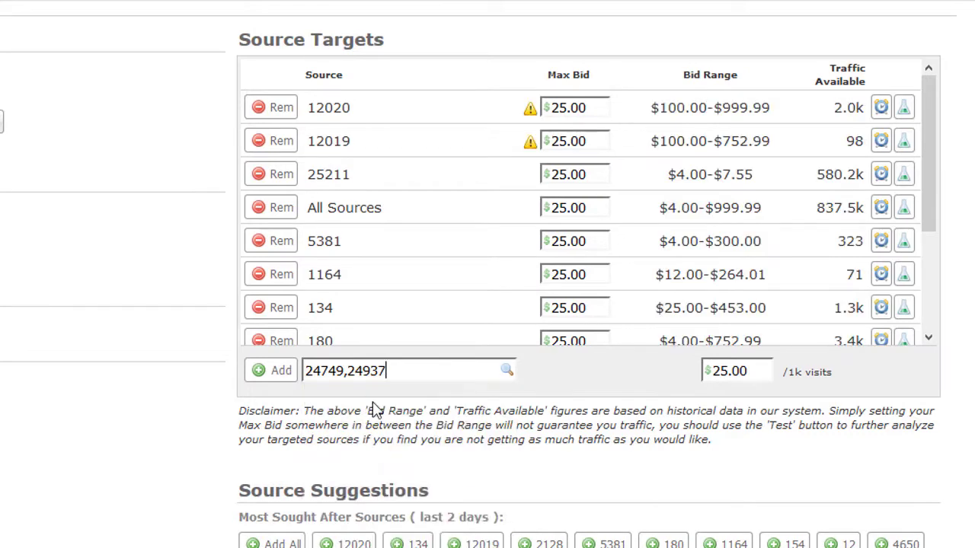
text(,)
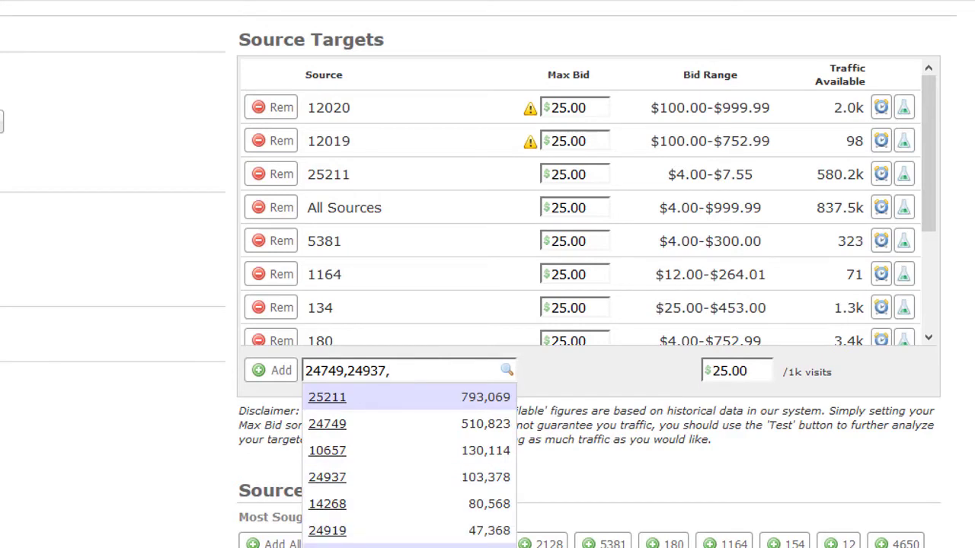
click(271, 371)
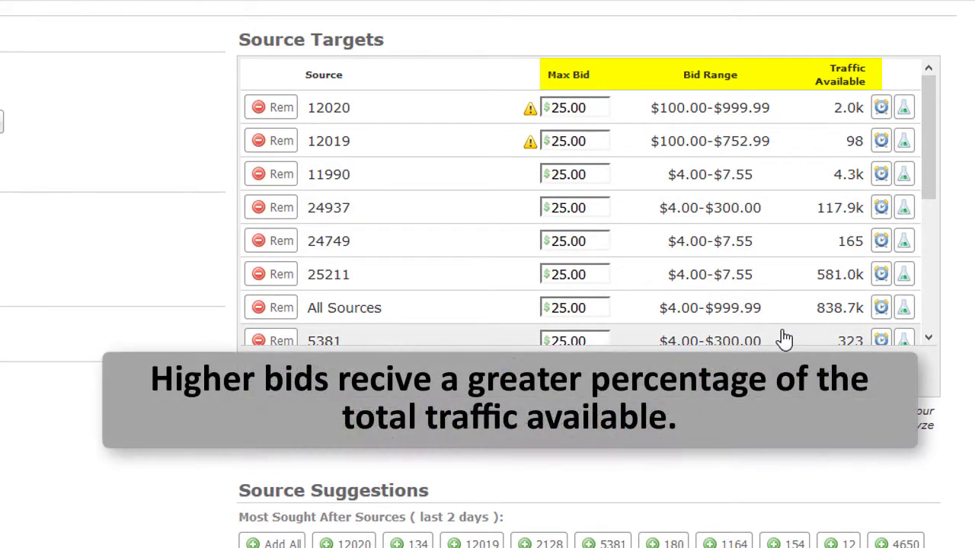
mouse_move(662, 272)
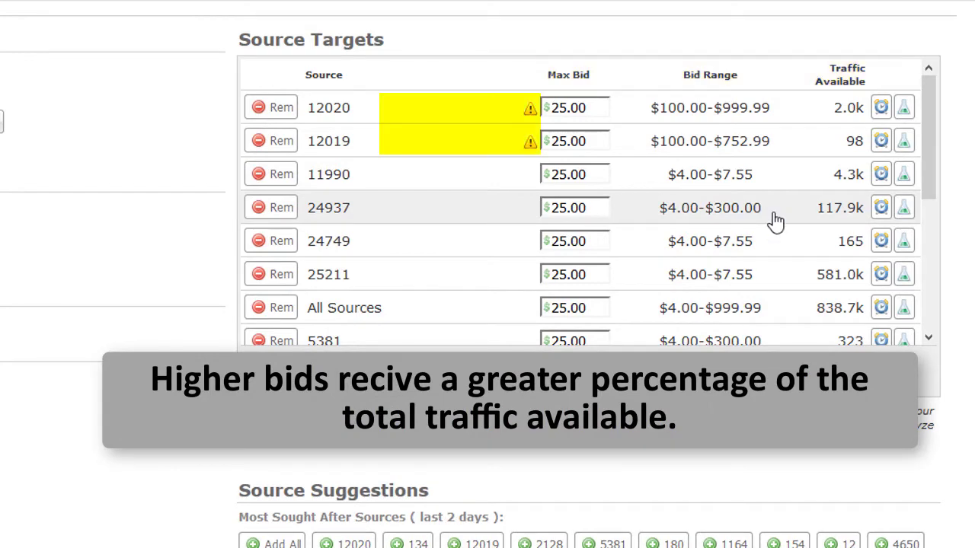
mouse_move(672, 198)
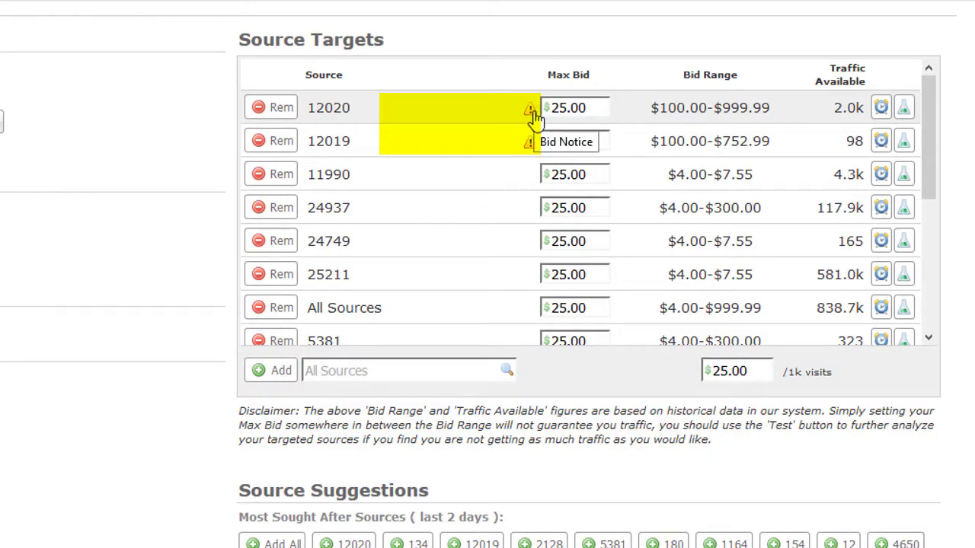
Raise the max bids for sources 12020 and 12019 to 105 to clear the low-bid warnings
click(531, 143)
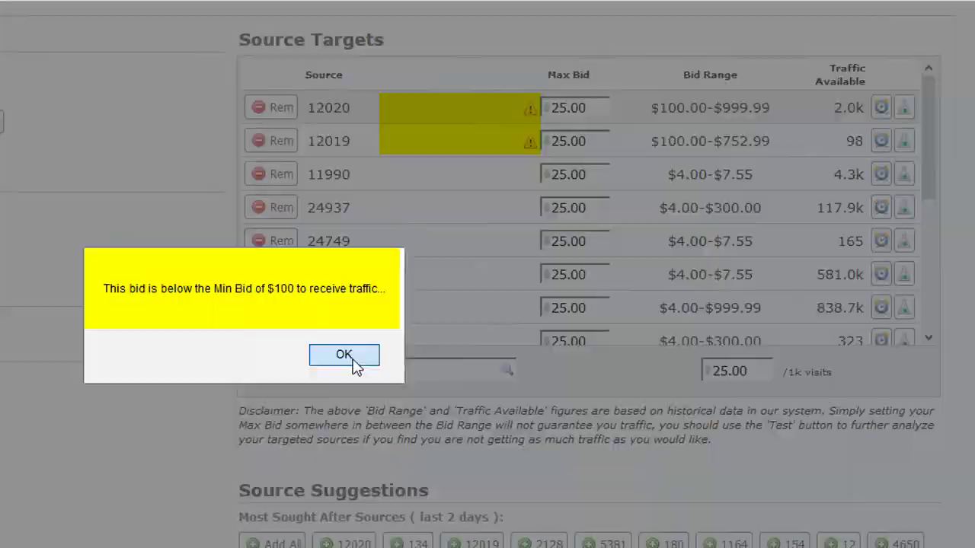
click(344, 355)
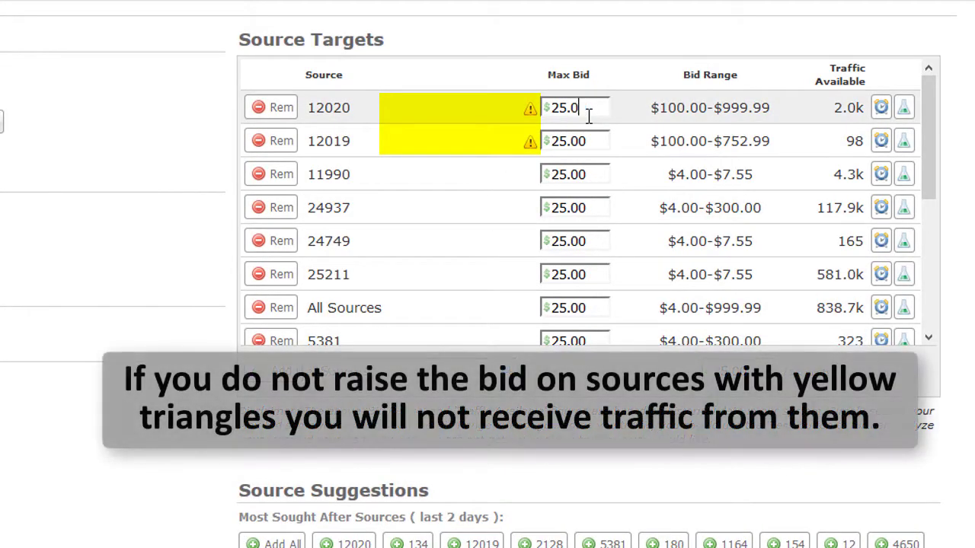
text(10)
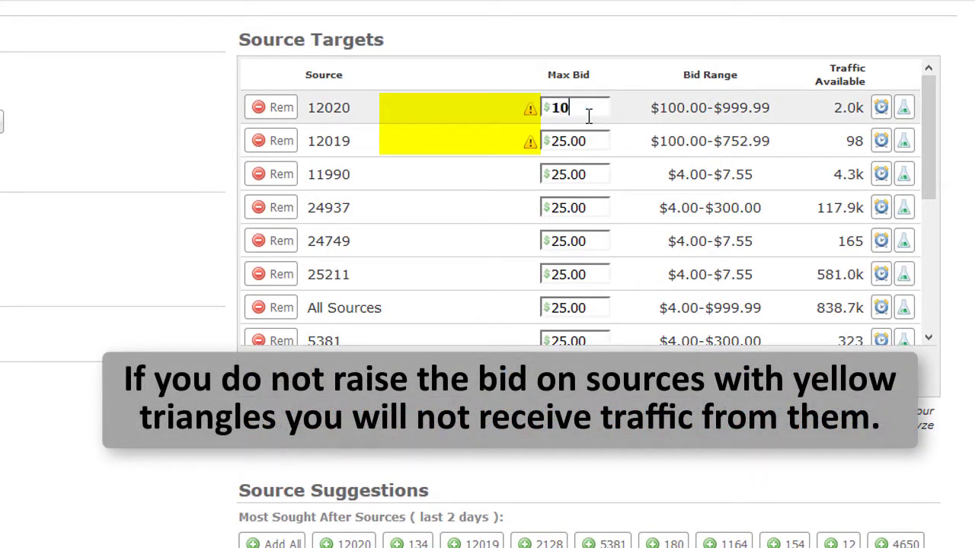
text(5)
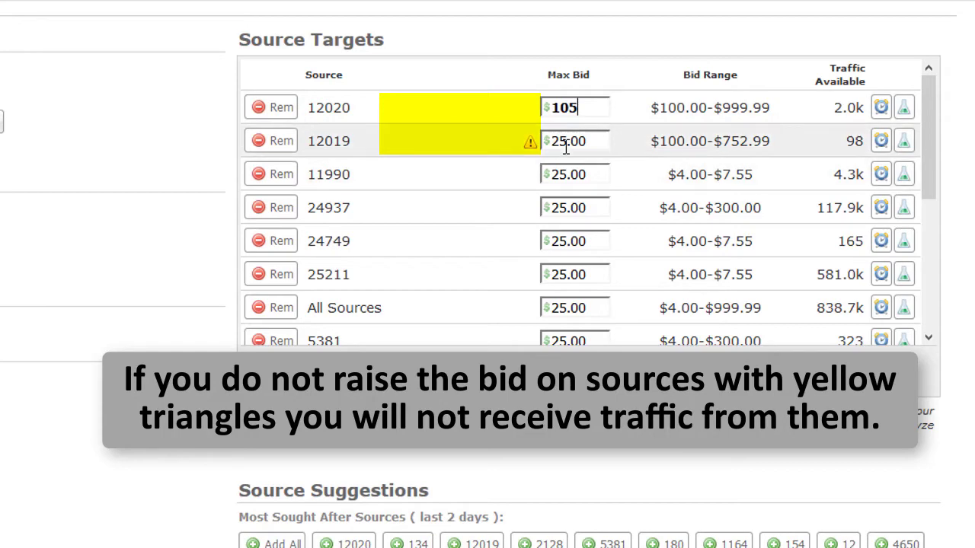
key(Backspace)
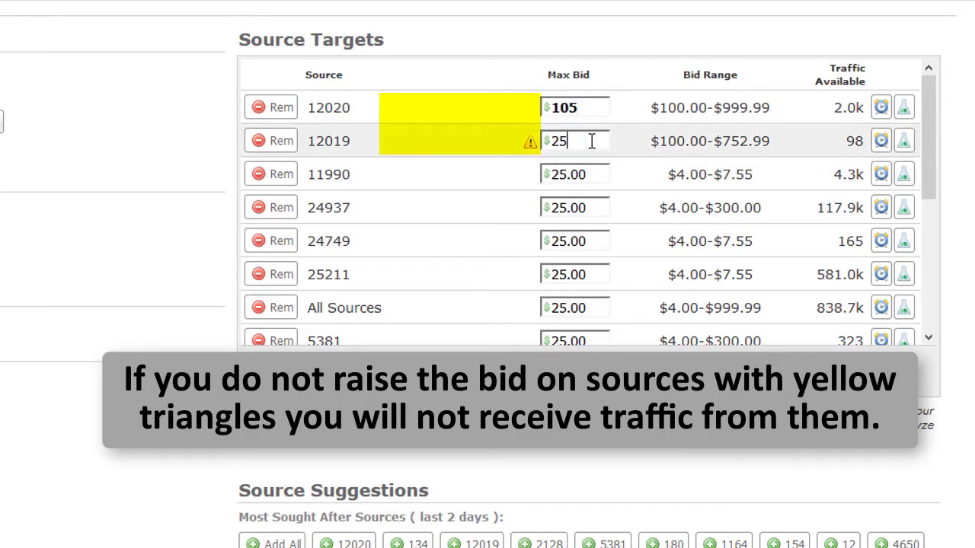
text(105)
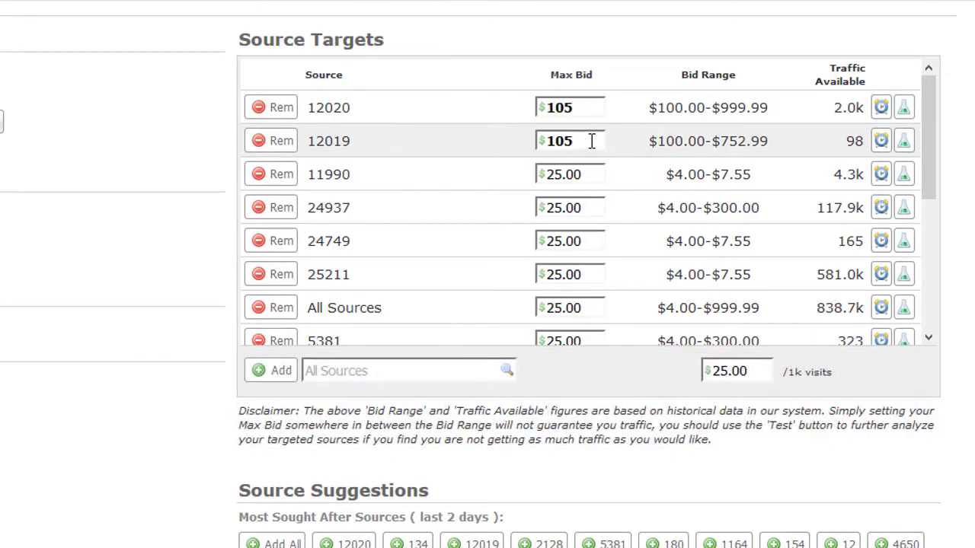
mouse_move(614, 226)
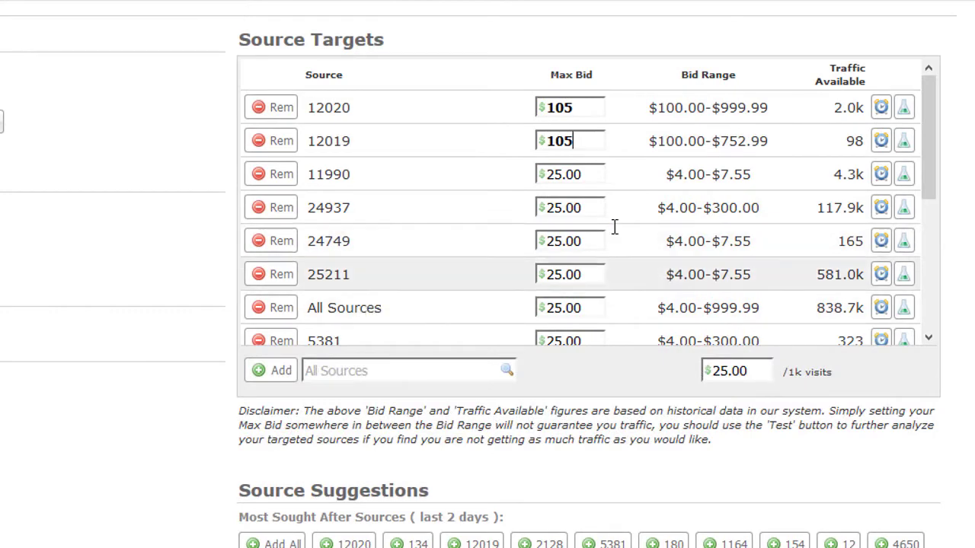
mouse_move(785, 116)
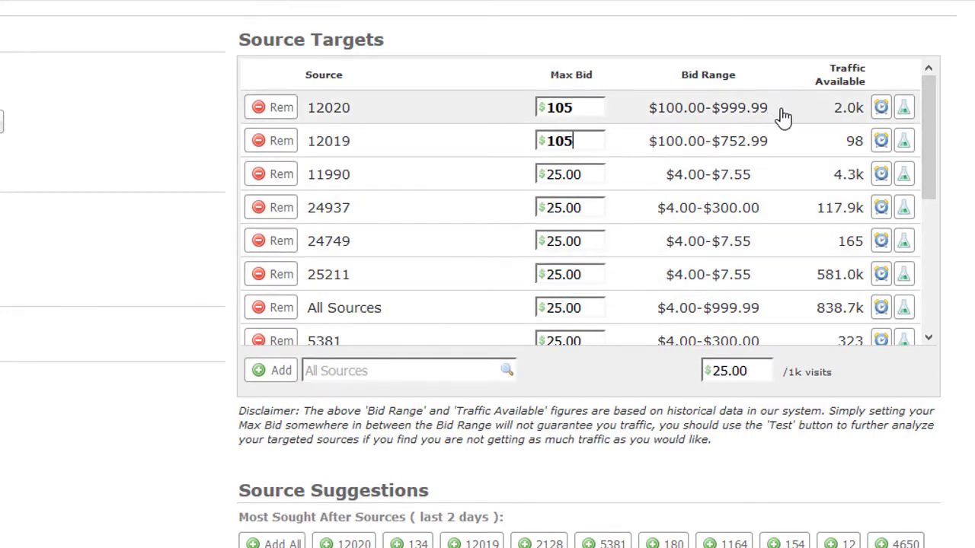
scroll(down, 3)
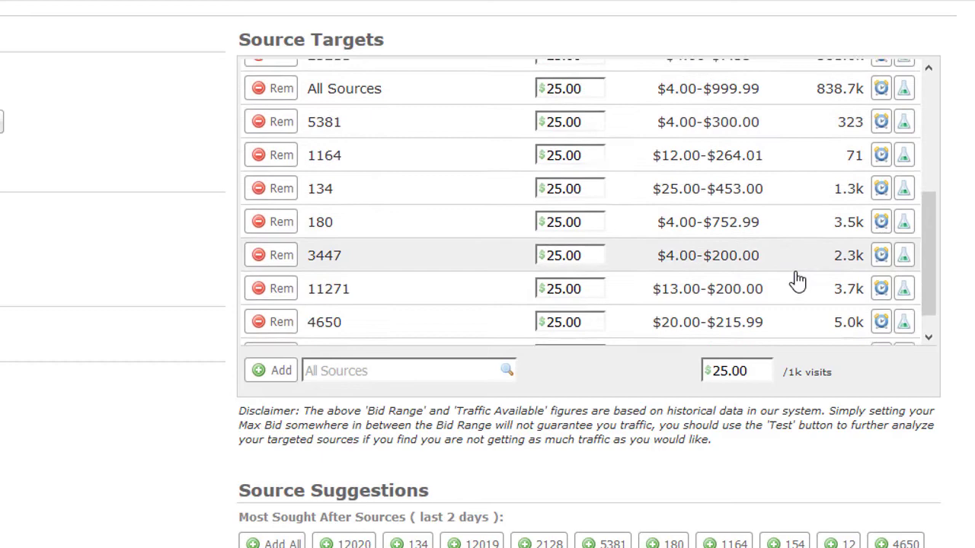
scroll(up, 3)
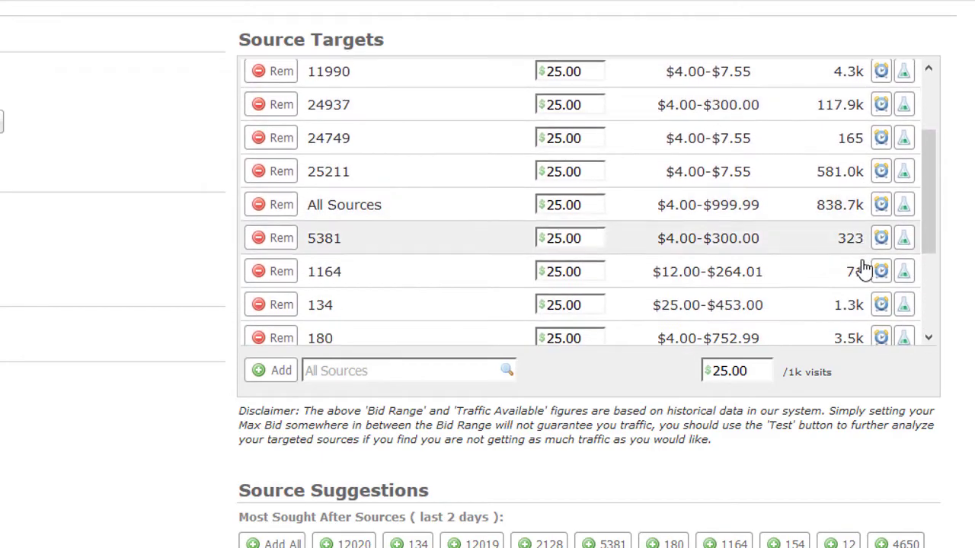
mouse_move(856, 274)
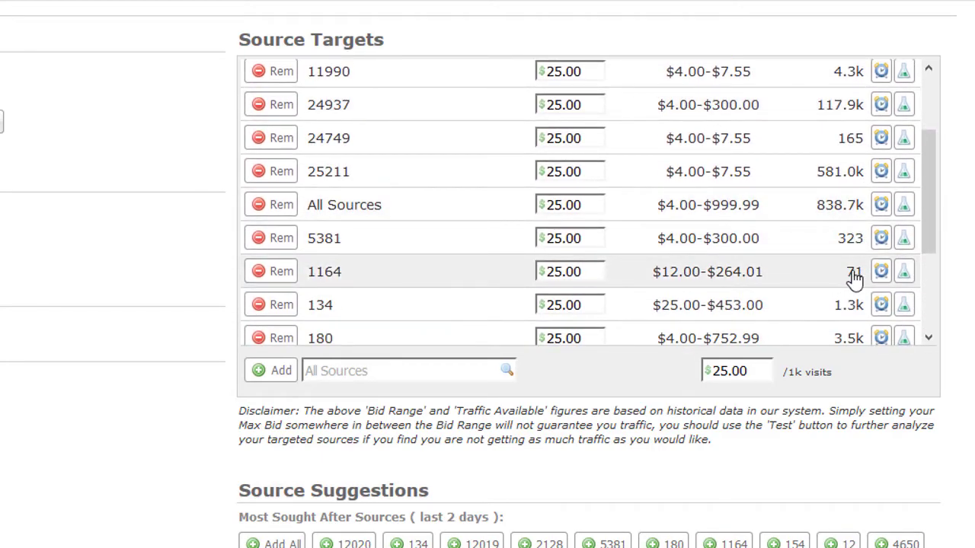
mouse_move(271, 272)
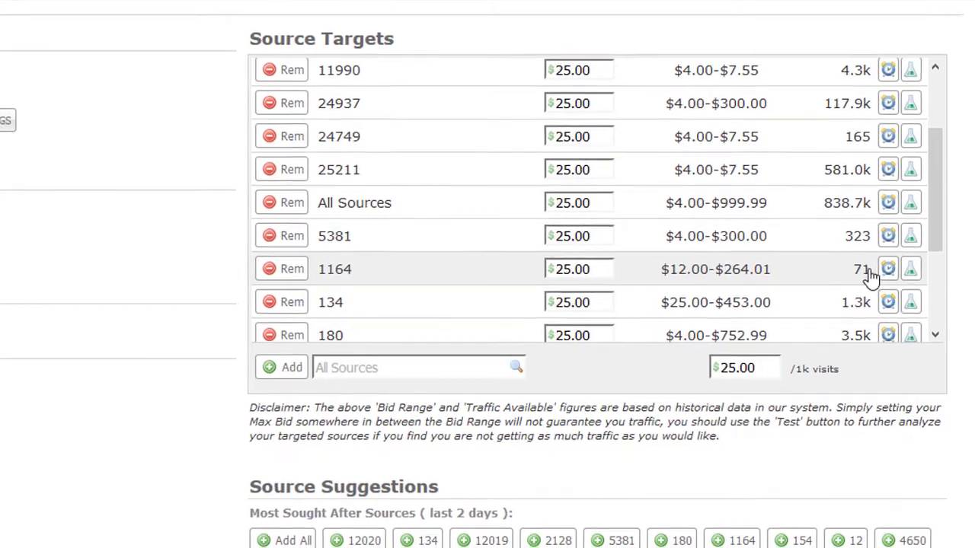
click(887, 268)
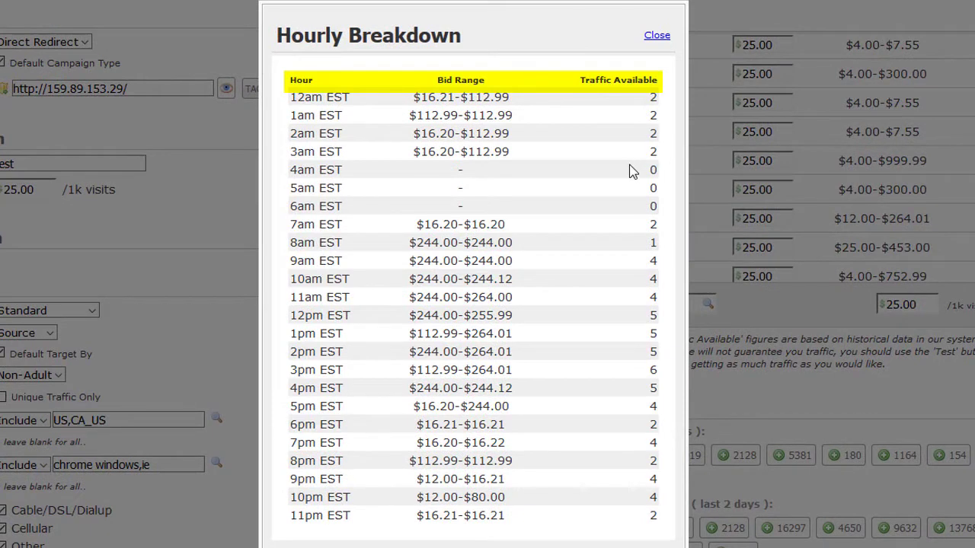
mouse_move(636, 314)
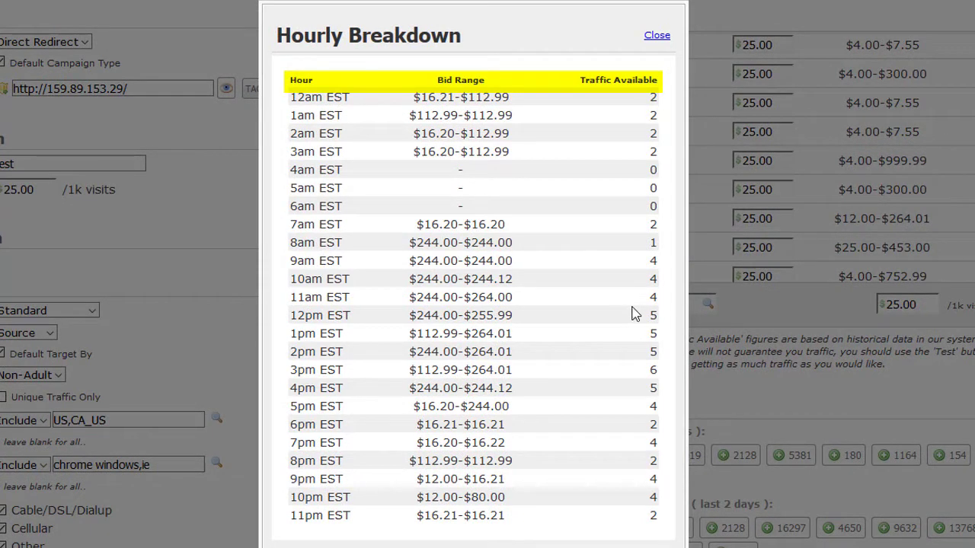
mouse_move(407, 406)
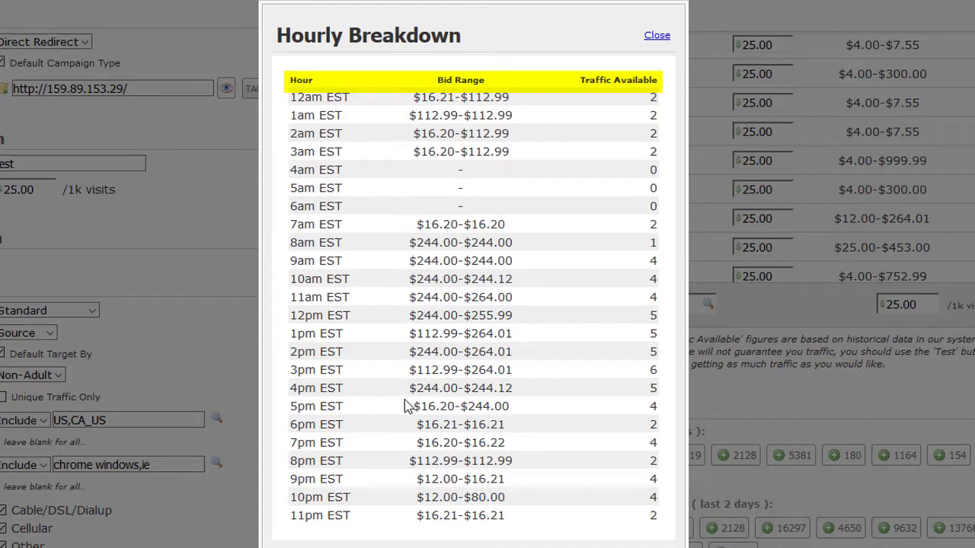
mouse_move(657, 35)
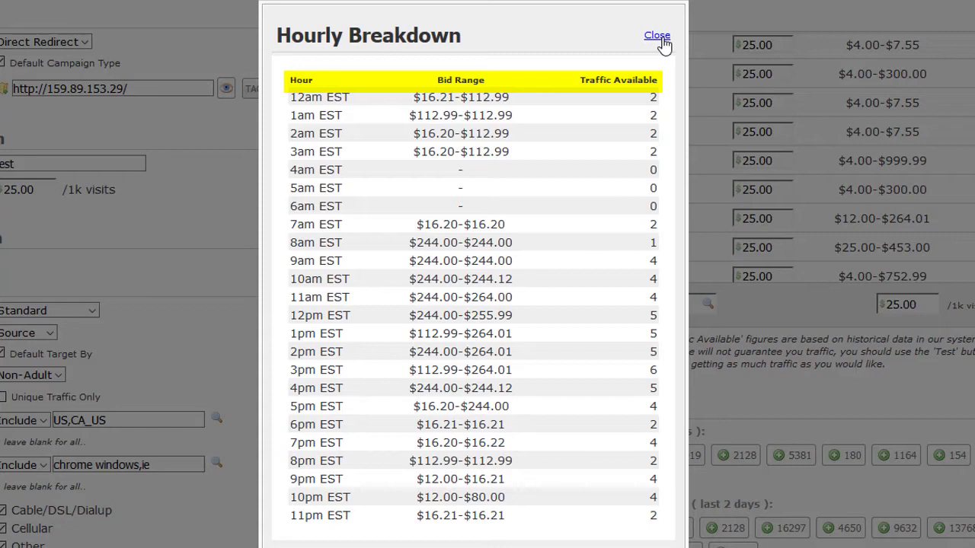
click(656, 35)
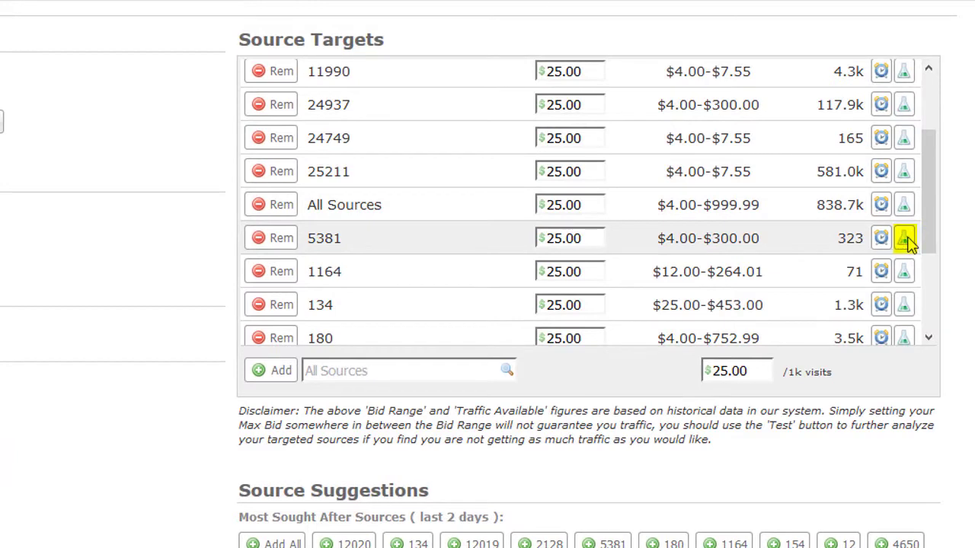
mouse_move(903, 238)
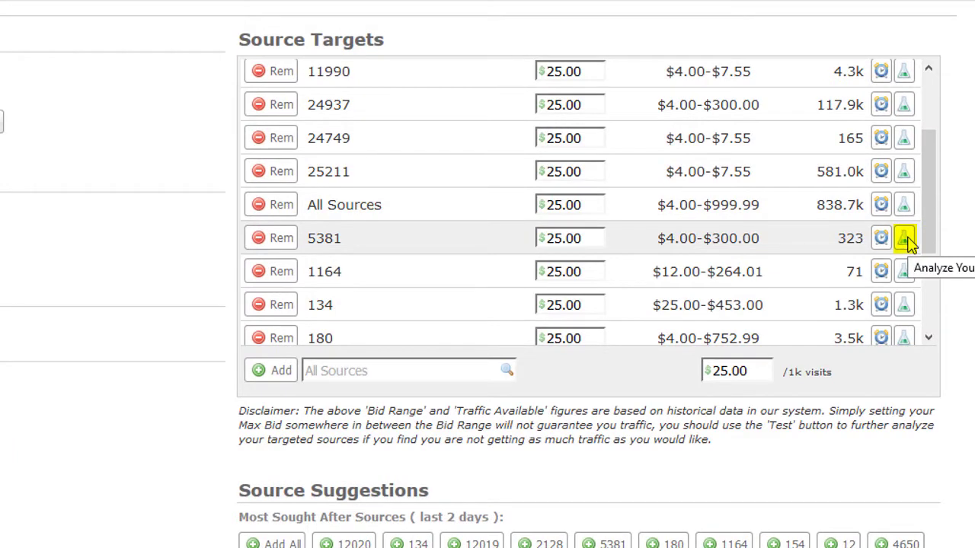
Run a bid analysis for source 5381 with Target Visitor set to CA_US
click(903, 238)
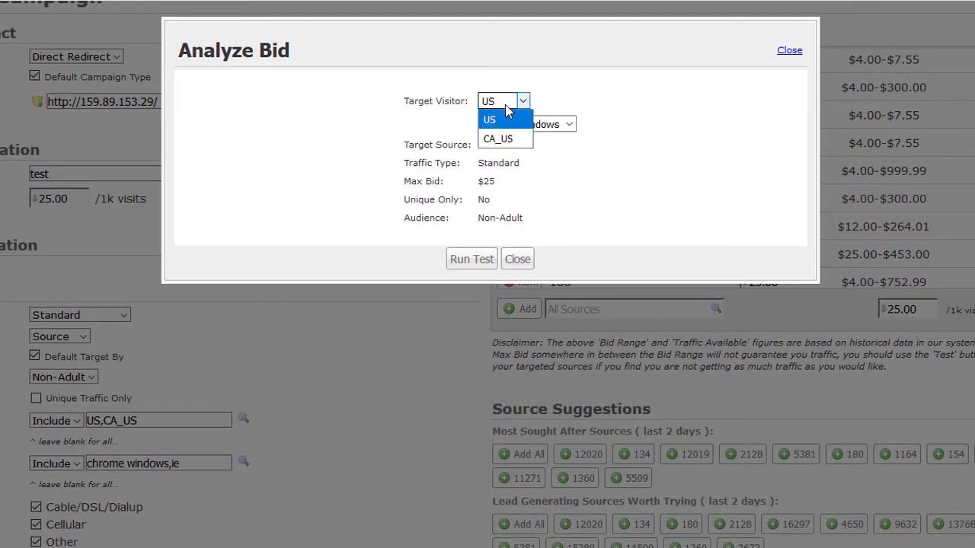
click(497, 138)
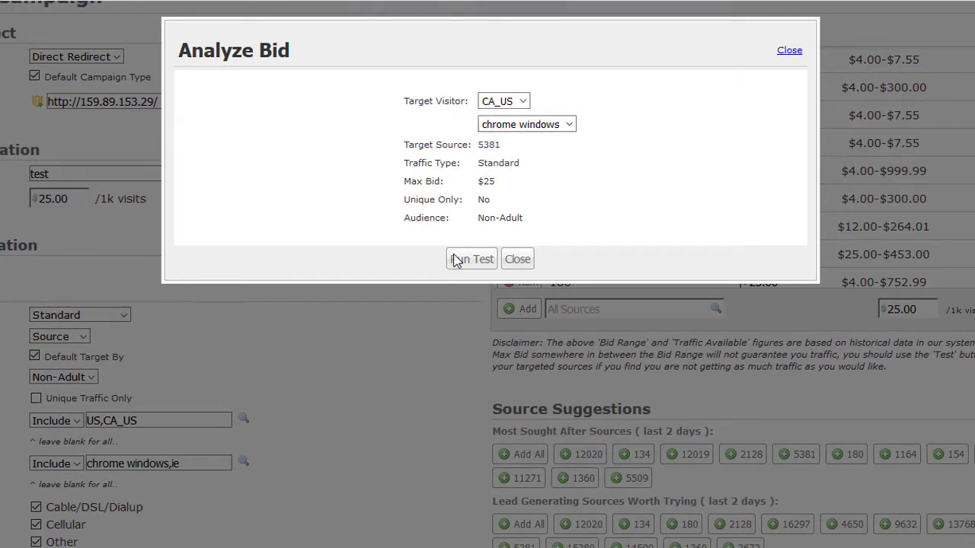
click(471, 258)
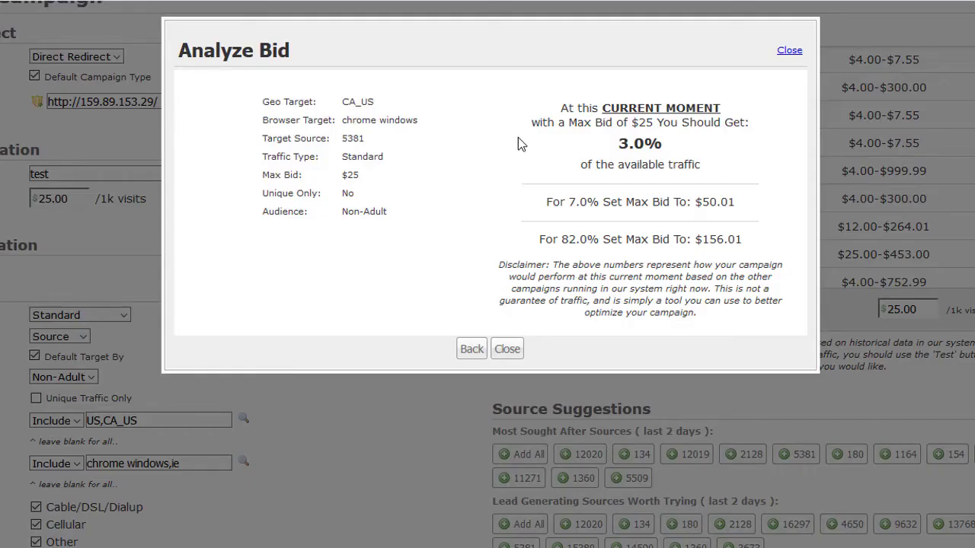
mouse_move(610, 152)
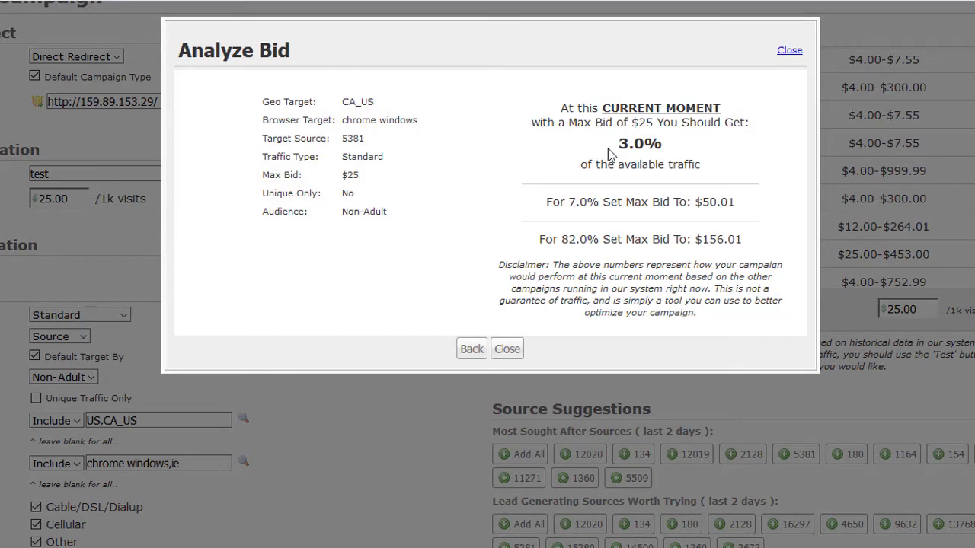
mouse_move(743, 200)
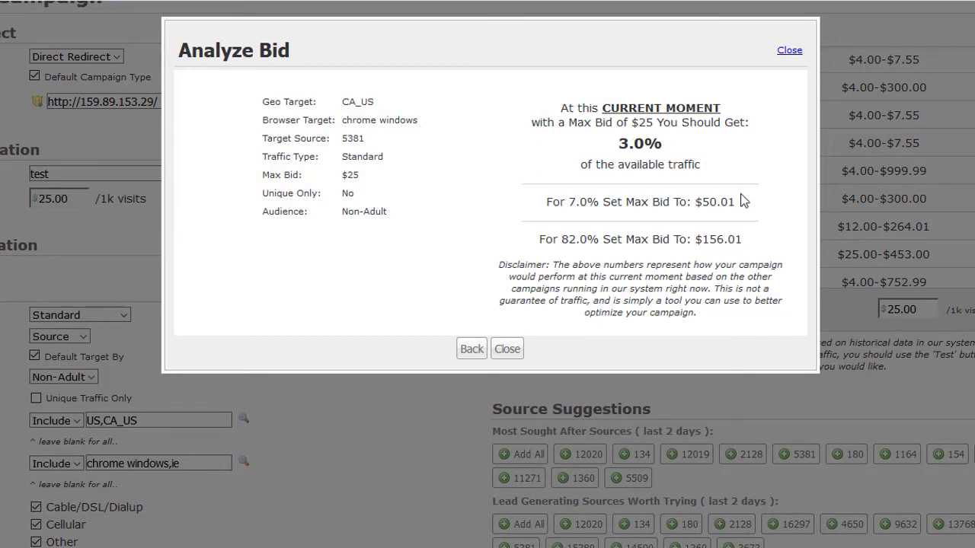
mouse_move(699, 241)
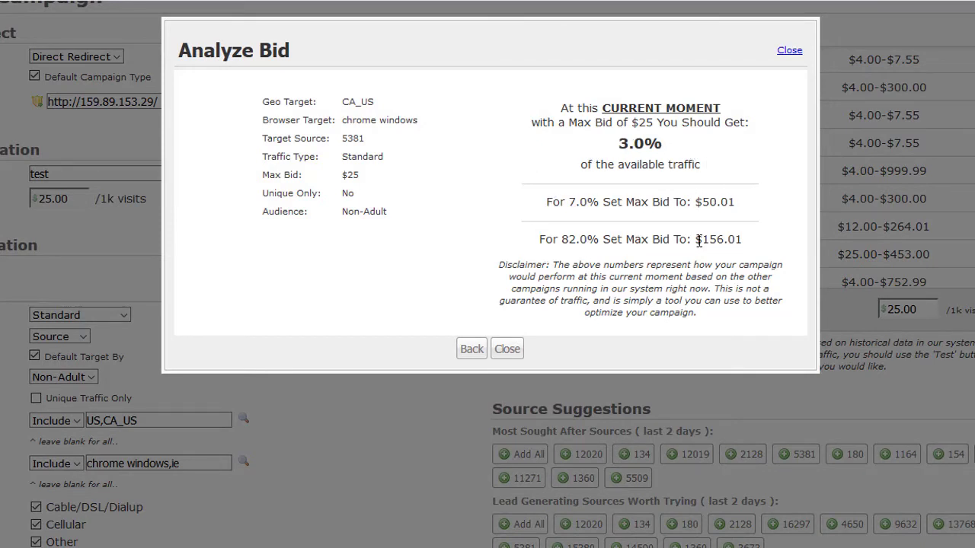
scroll(down, 3)
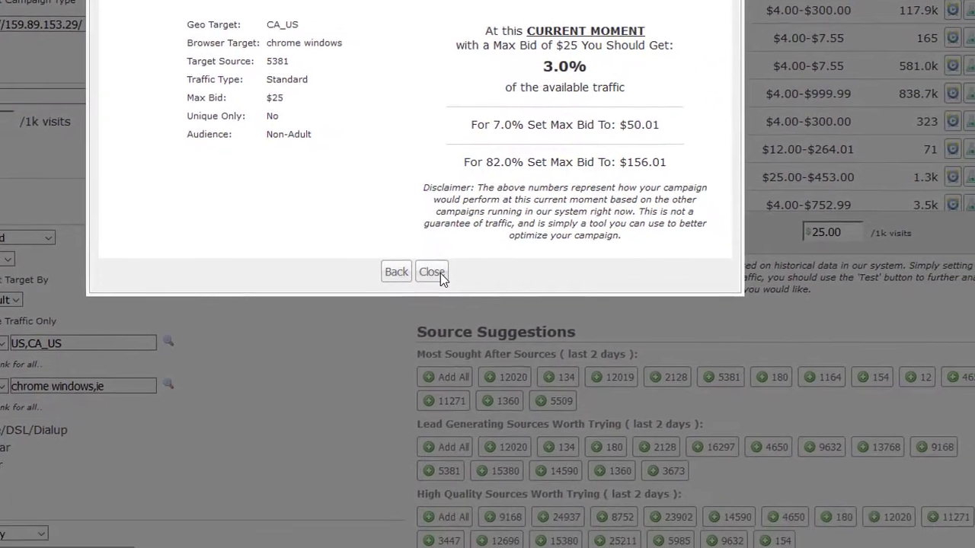
Close the Analyze Bid dialog to return to the source suggestions
click(432, 272)
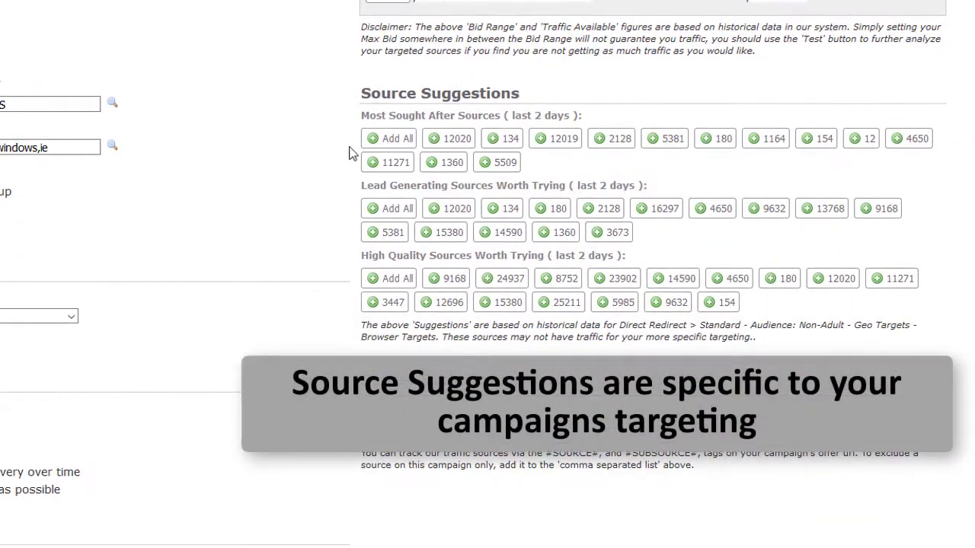
mouse_move(343, 316)
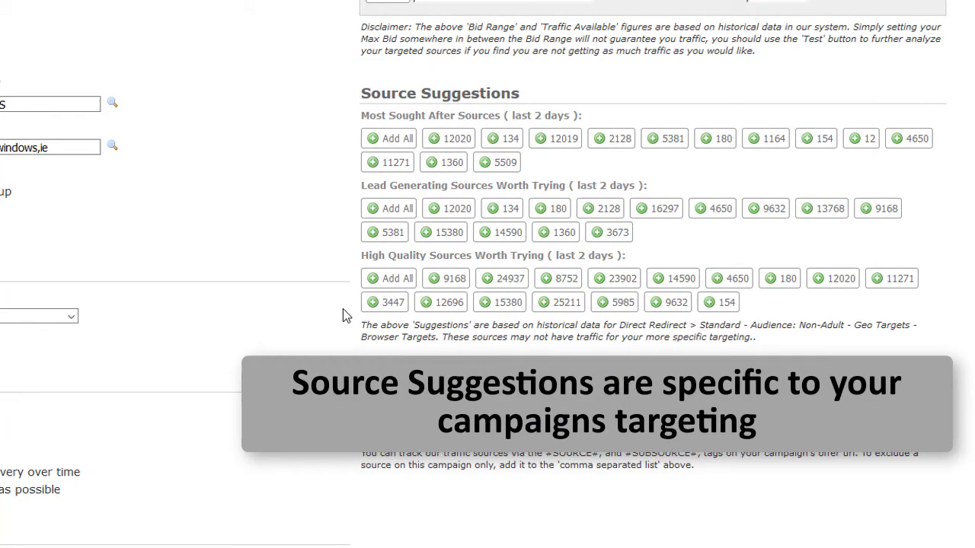
mouse_move(274, 184)
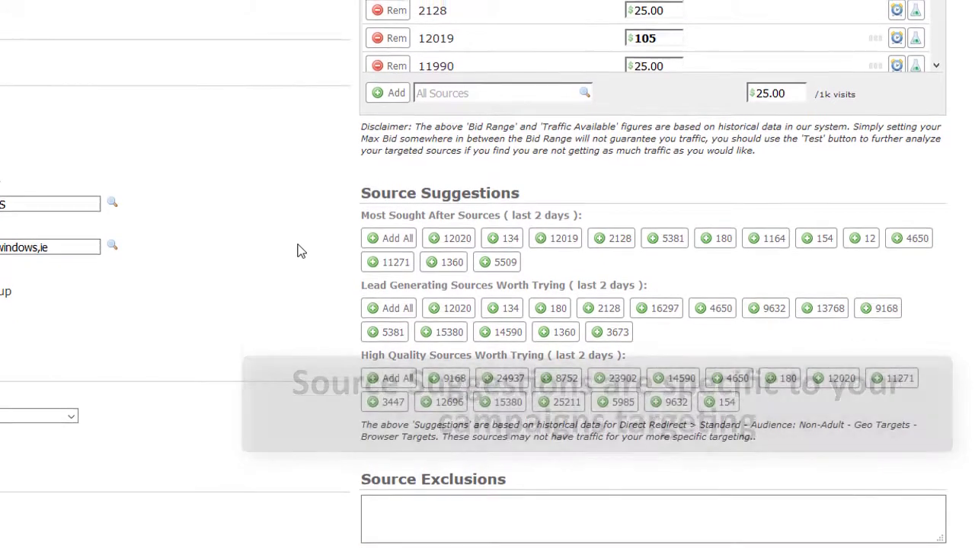
scroll(up, 3)
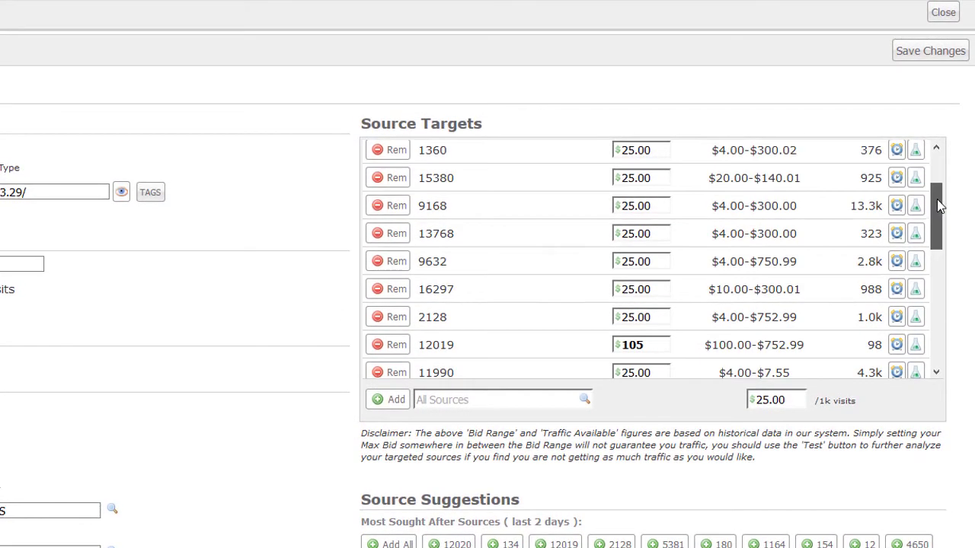
scroll(down, 3)
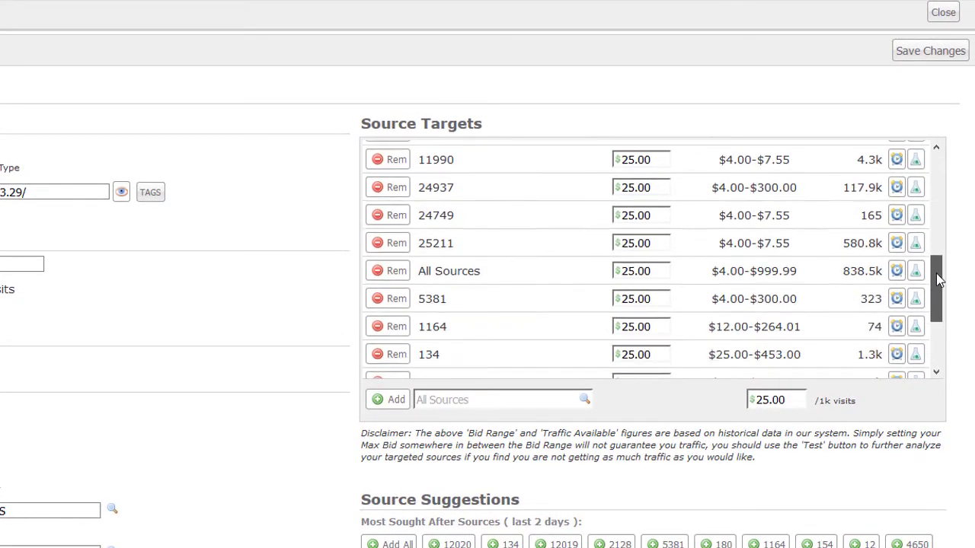
scroll(down, 3)
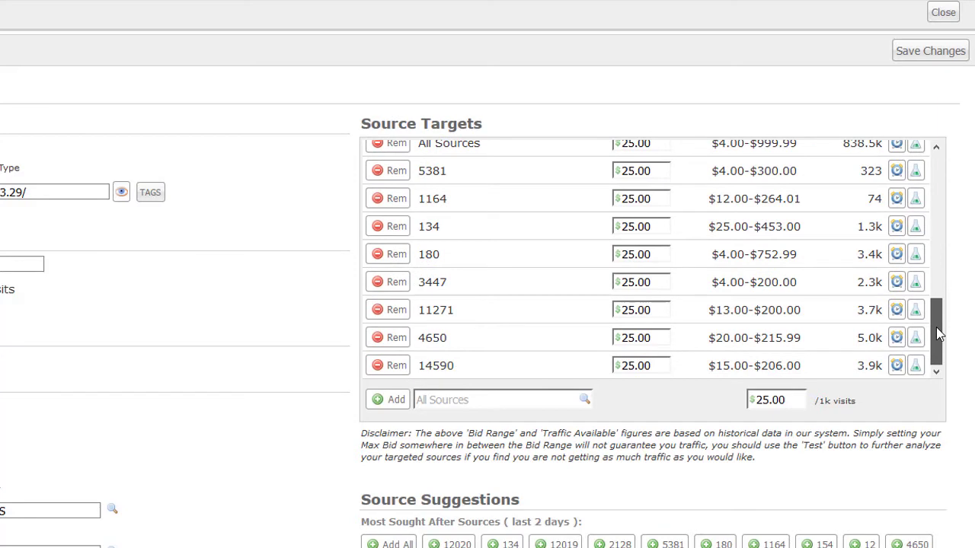
mouse_move(217, 345)
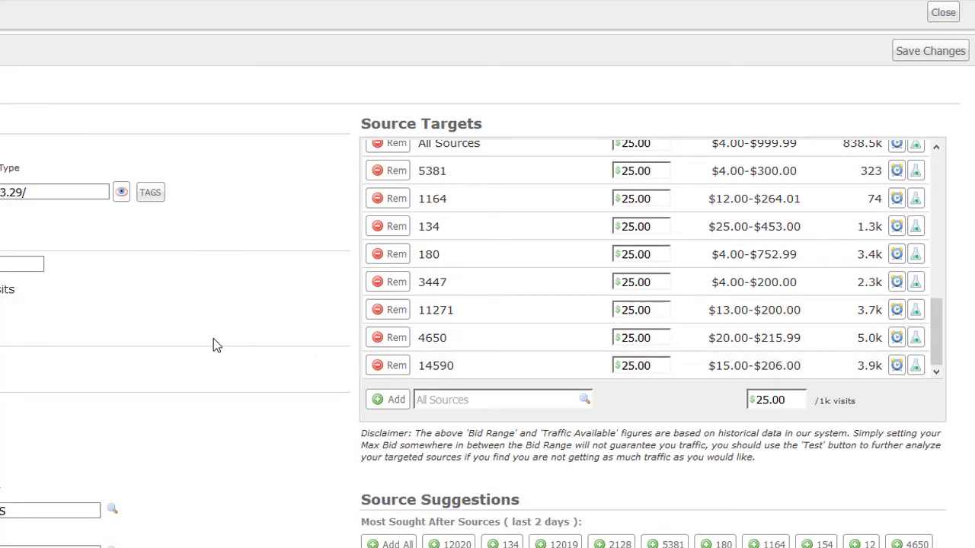